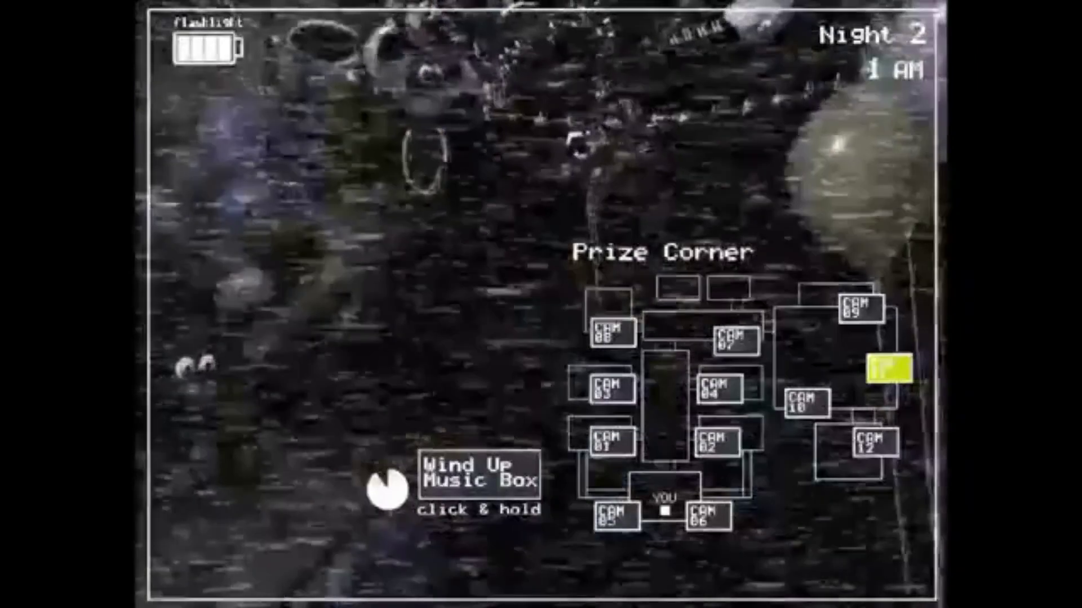
pyautogui.click(703, 512)
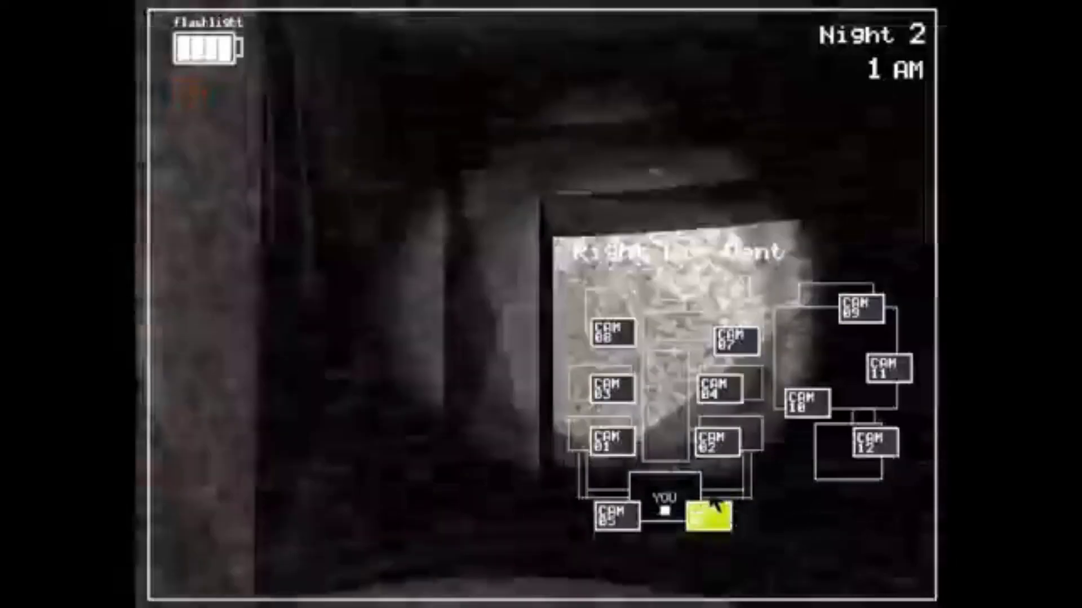
pyautogui.click(693, 516)
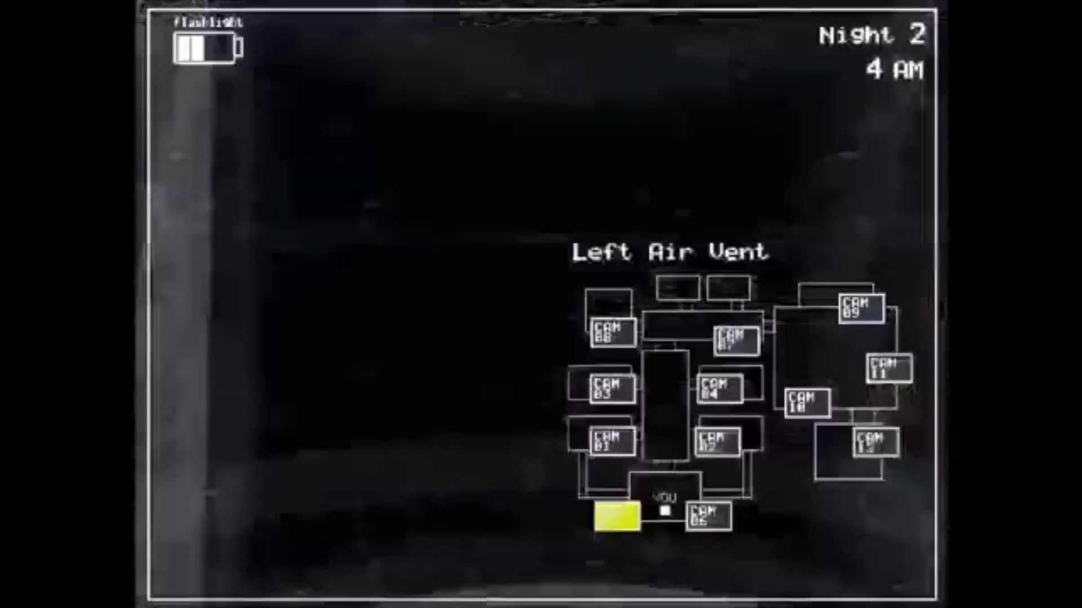
pyautogui.click(703, 516)
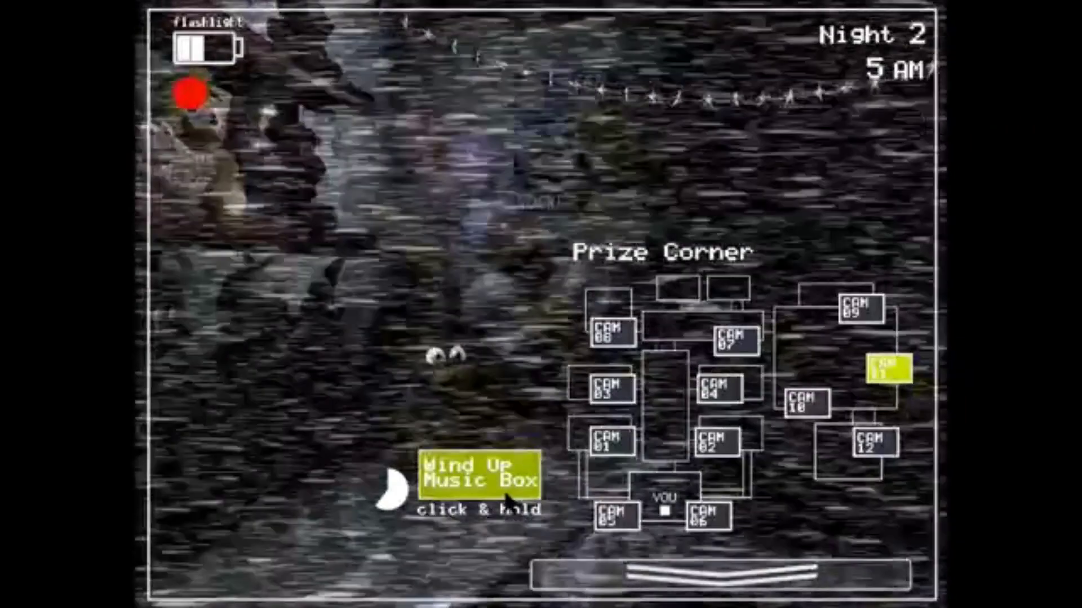
pyautogui.click(476, 479)
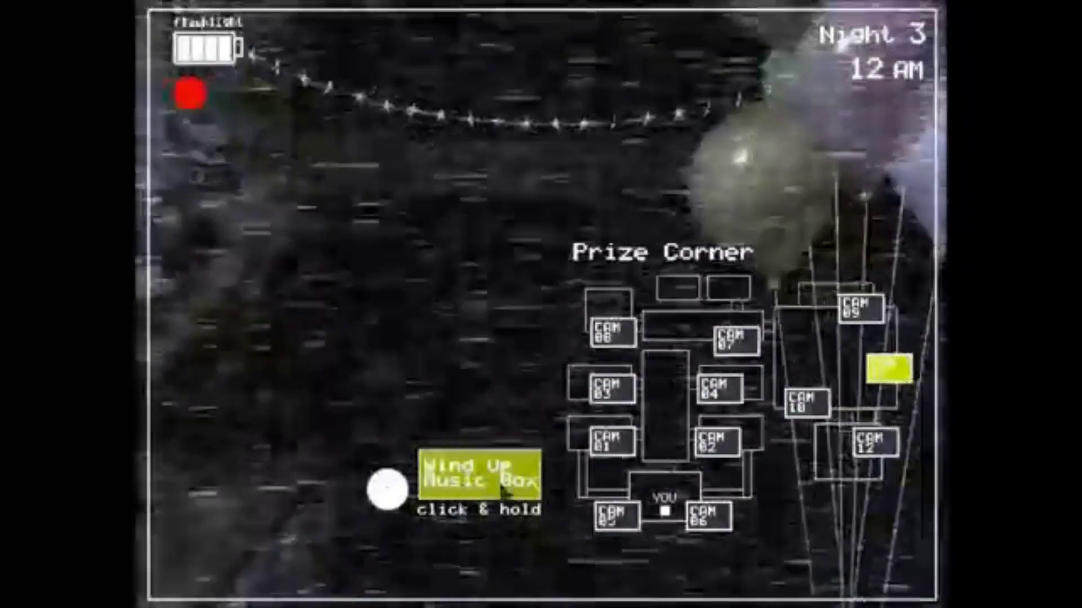
pyautogui.click(874, 369)
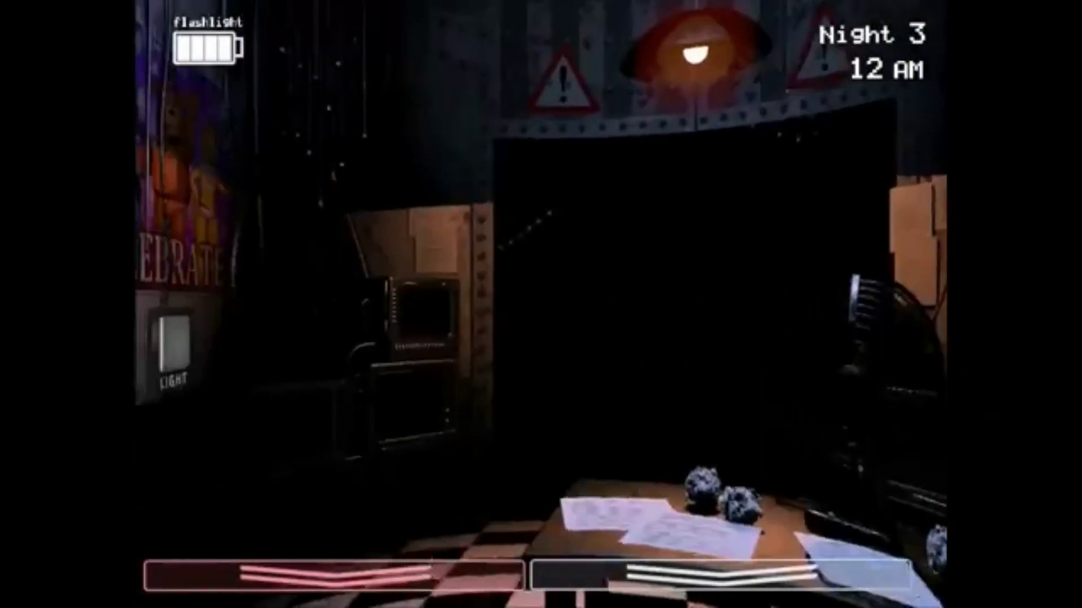
pyautogui.click(882, 369)
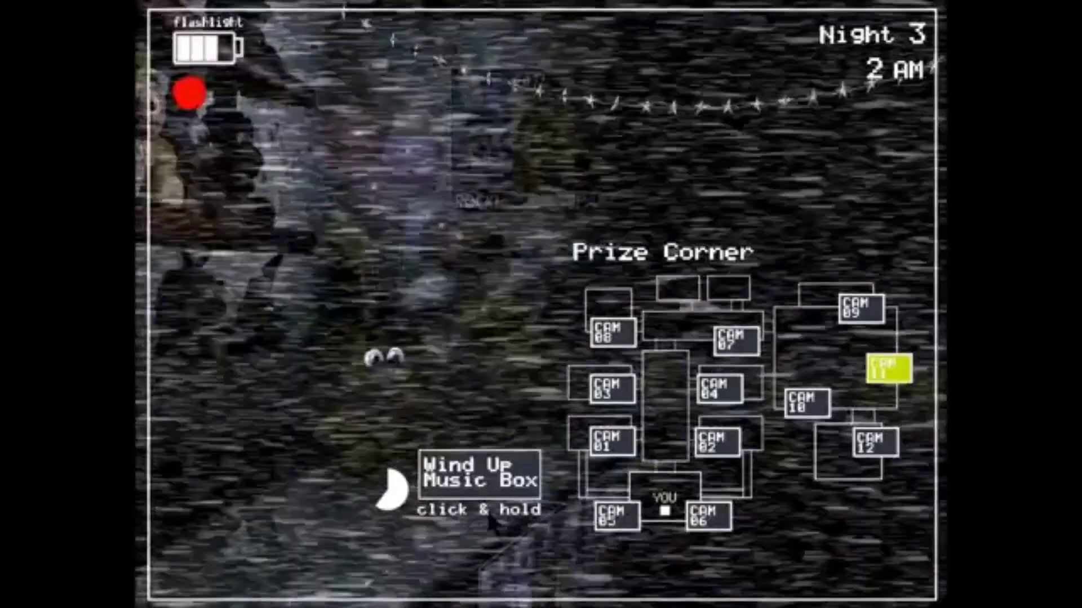
pyautogui.click(477, 476)
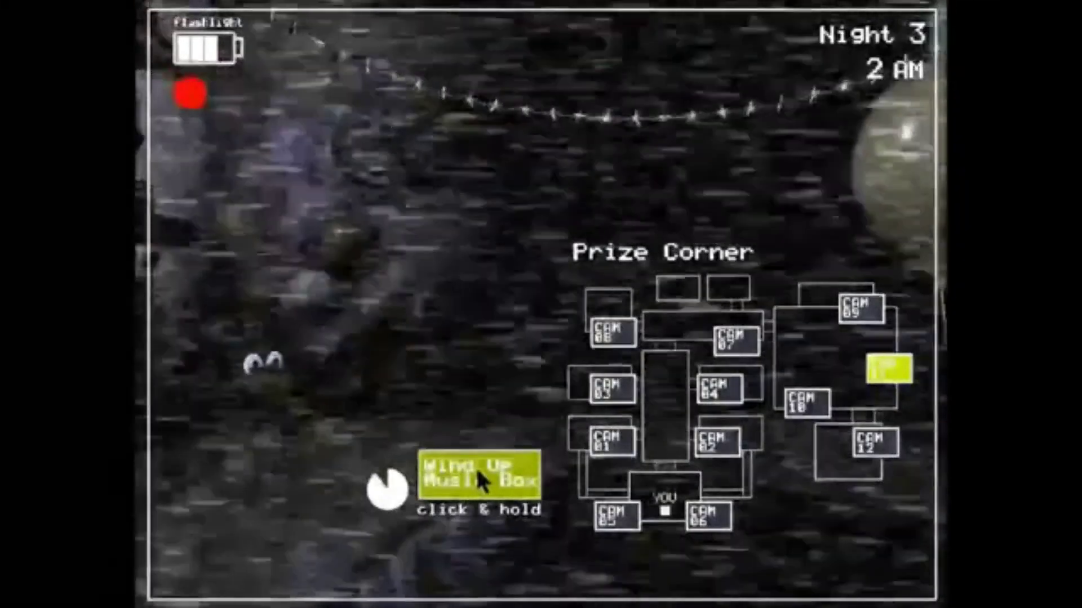